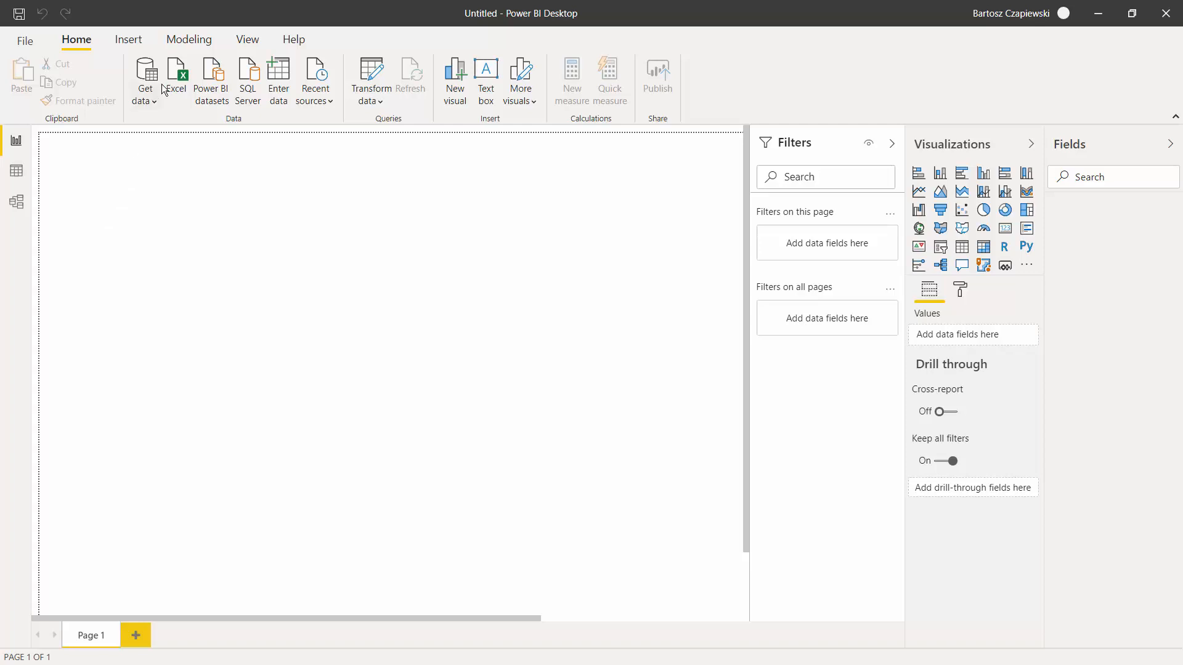
Step: Import the Berlin Postcodes sheet (Country, Postcode, Sales) from the 4.5.xlsx workbook
left_click(176, 74)
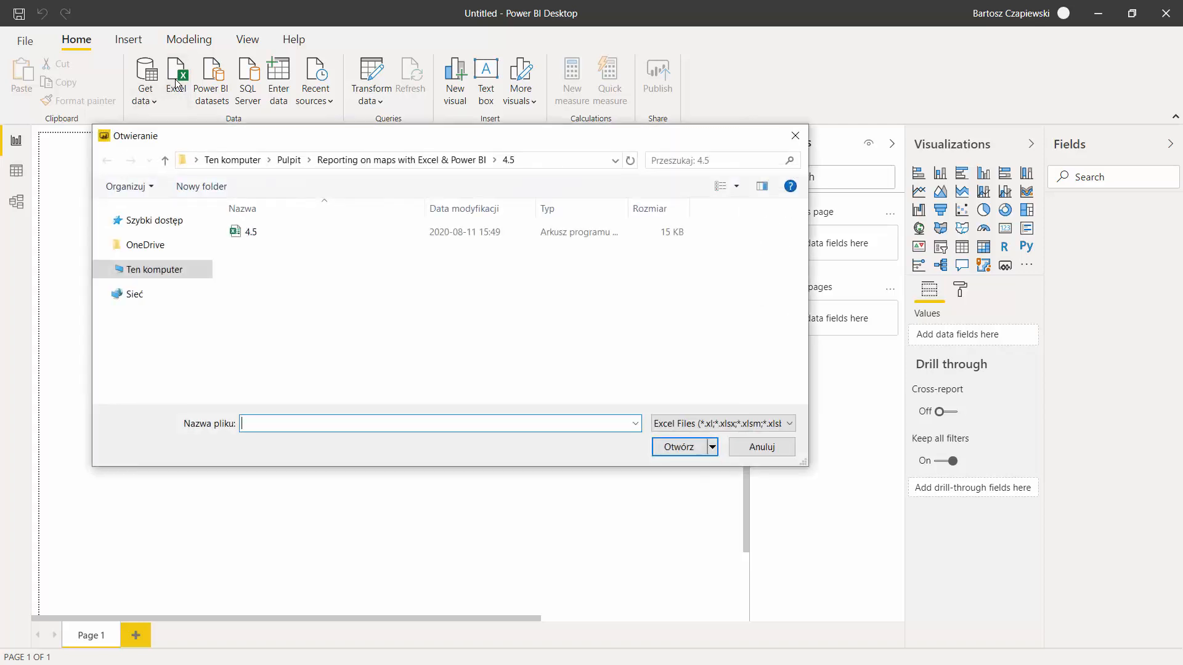
left_click(249, 232)
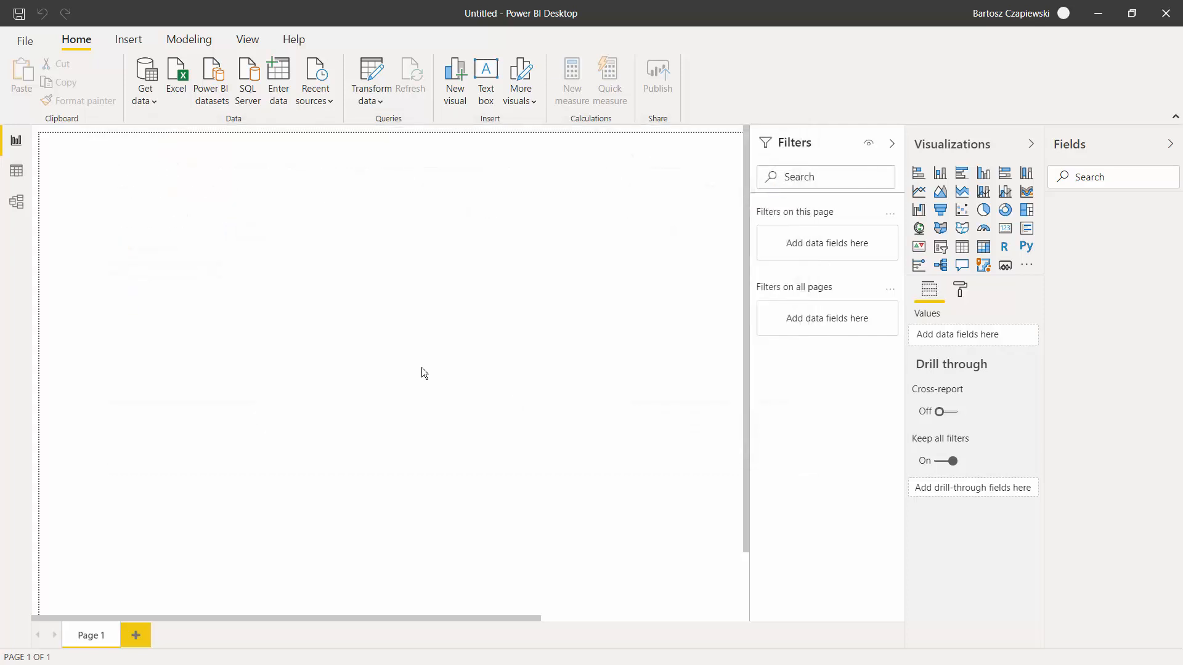
left_click(175, 76)
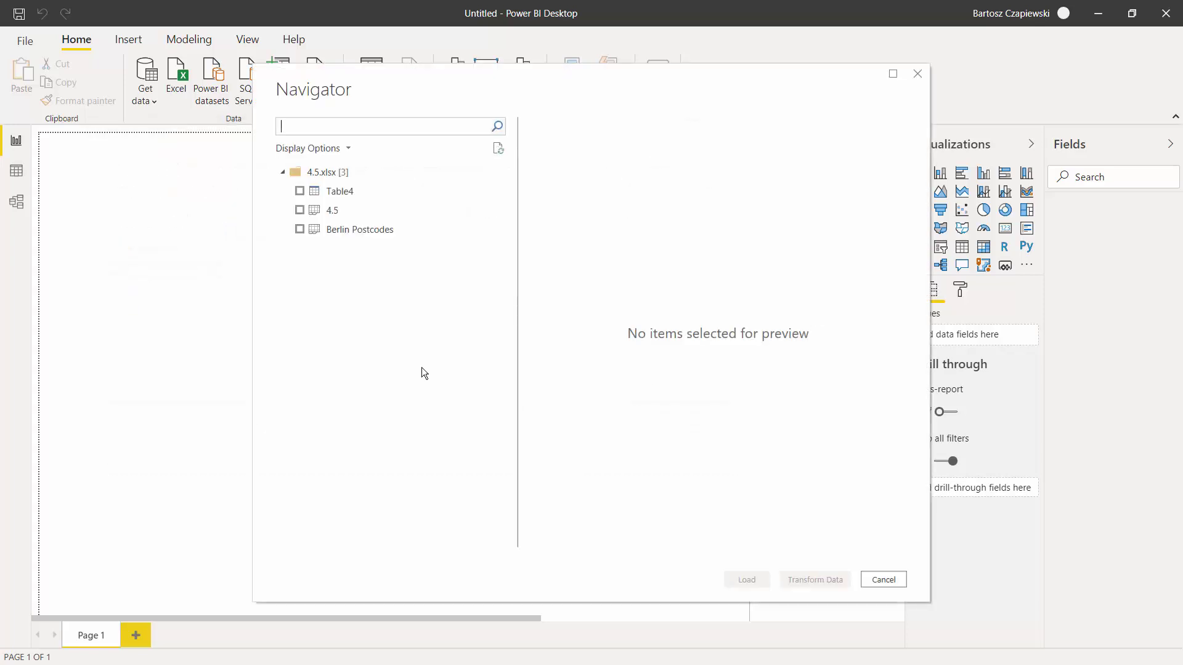
mouse_move(303, 232)
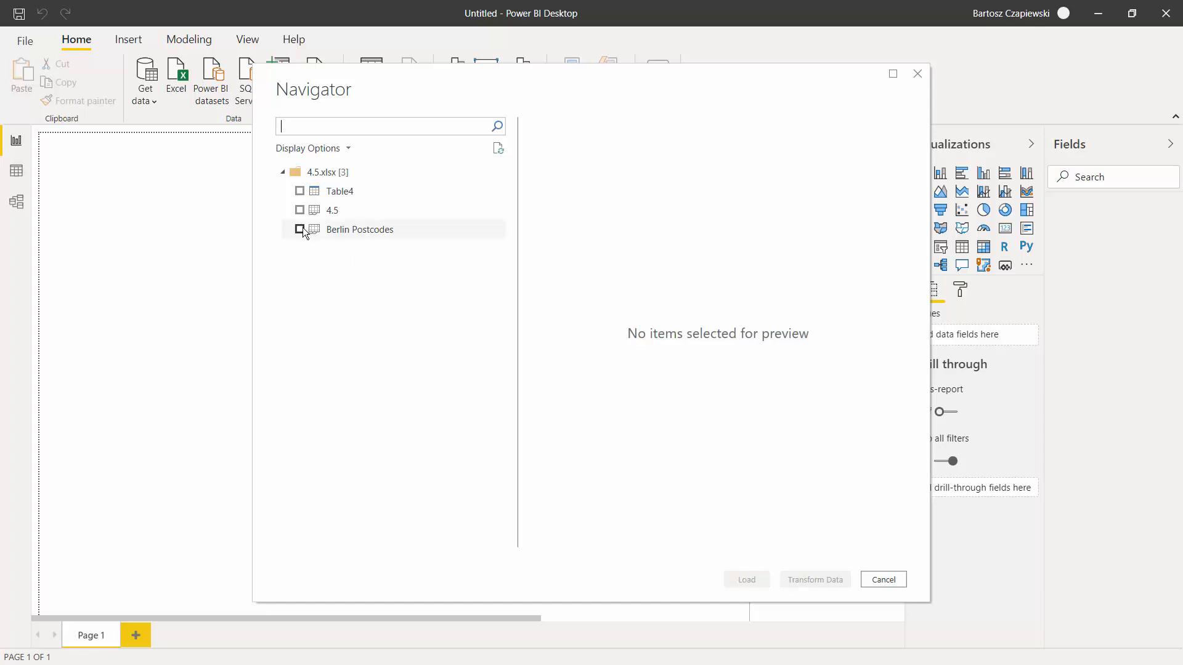
left_click(882, 580)
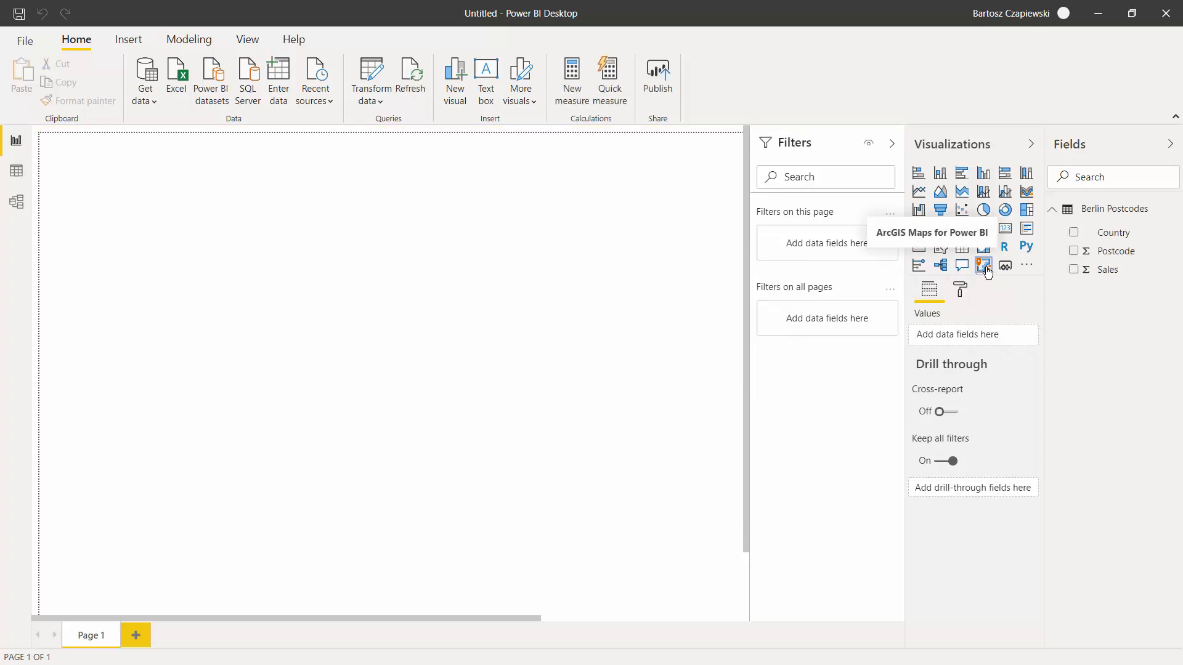
Step: Place an ArcGIS Maps for Power BI visual on the report page
left_click(984, 265)
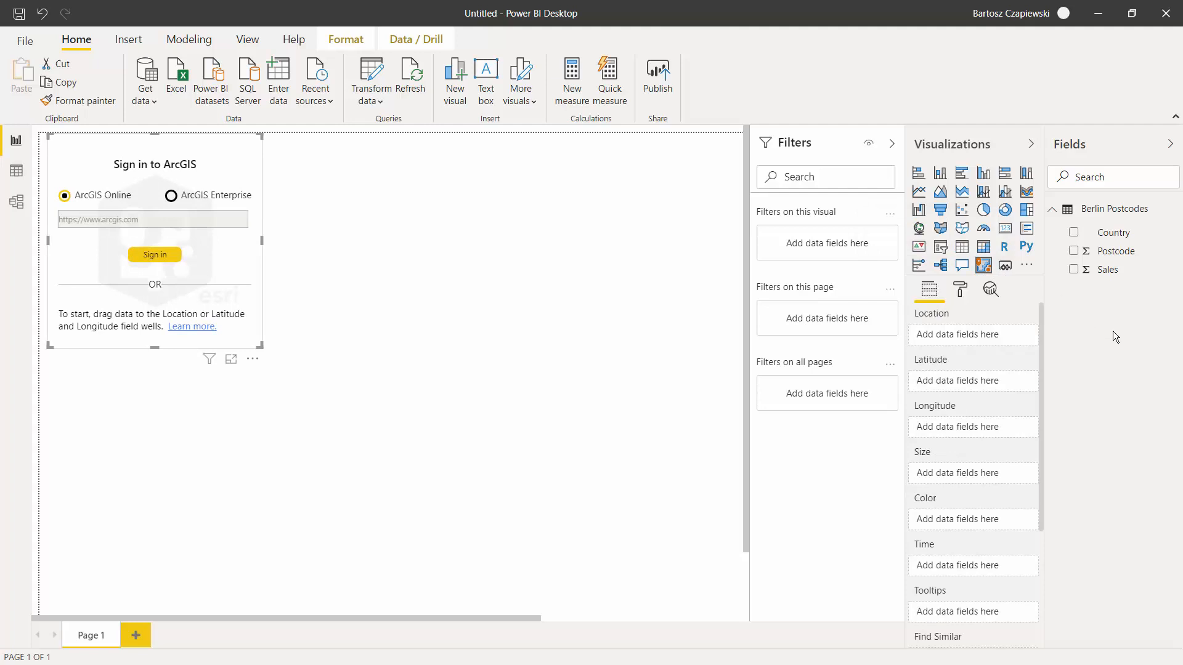
mouse_move(1121, 235)
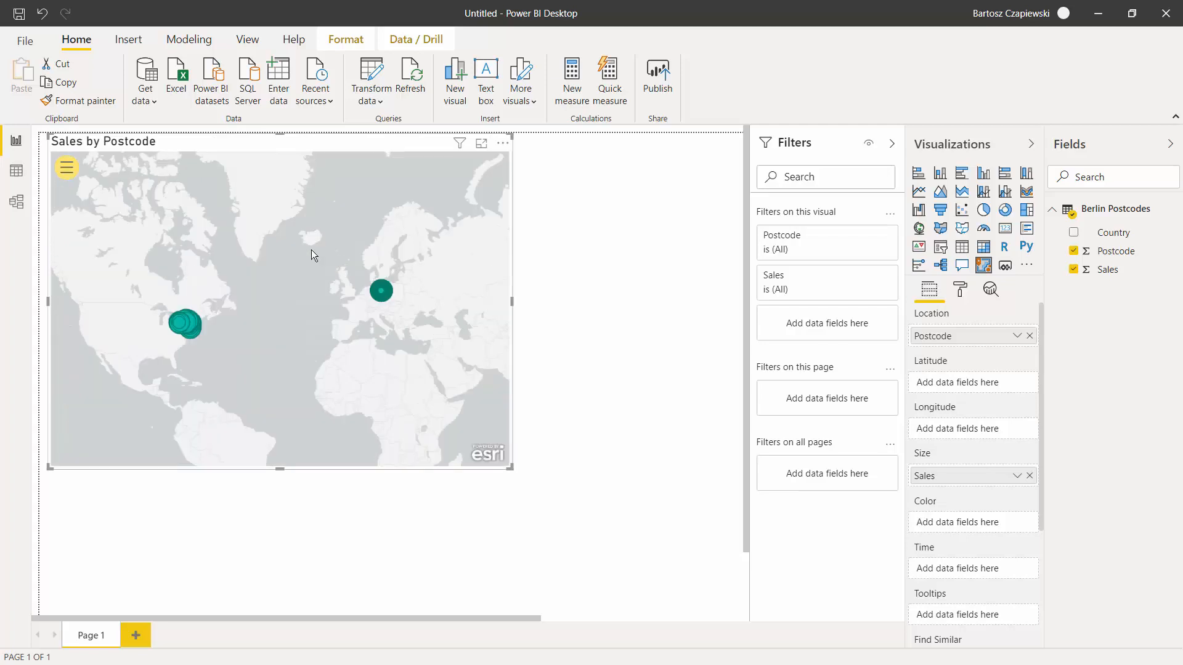
mouse_move(205, 322)
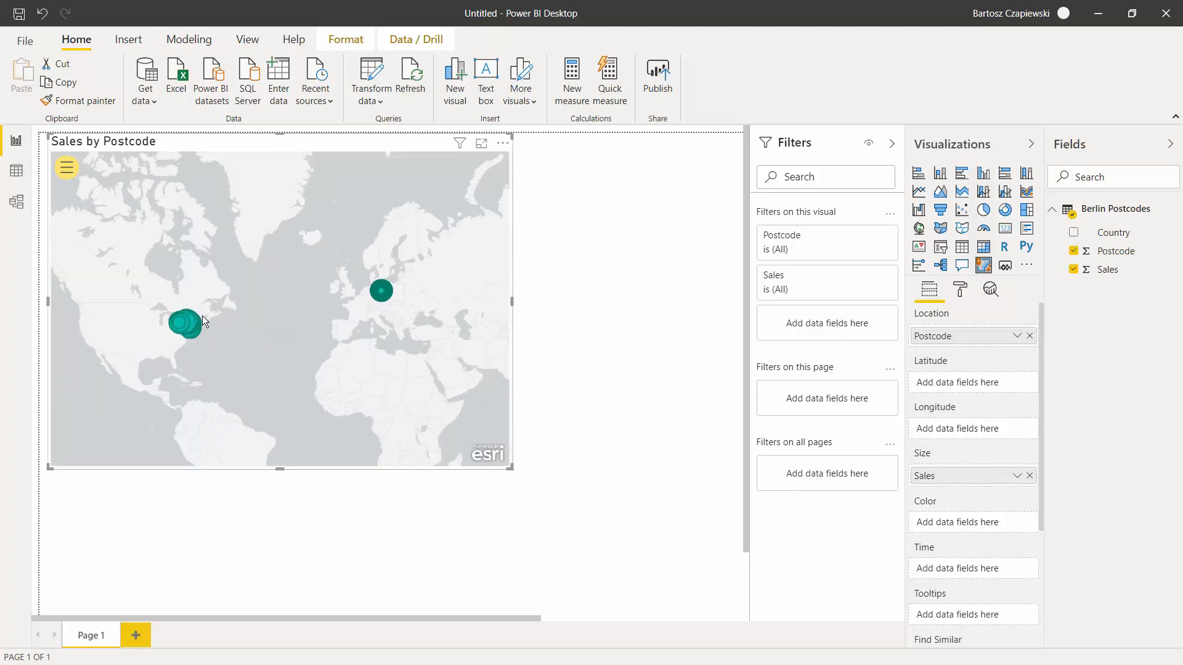
mouse_move(963, 336)
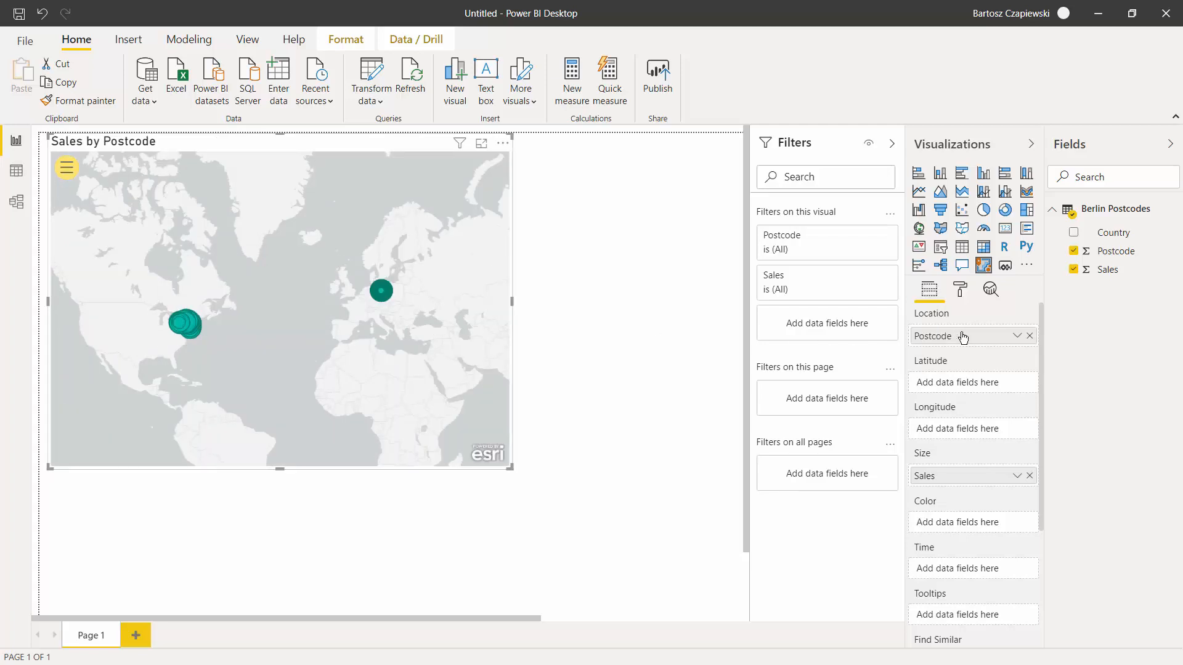
mouse_move(291, 251)
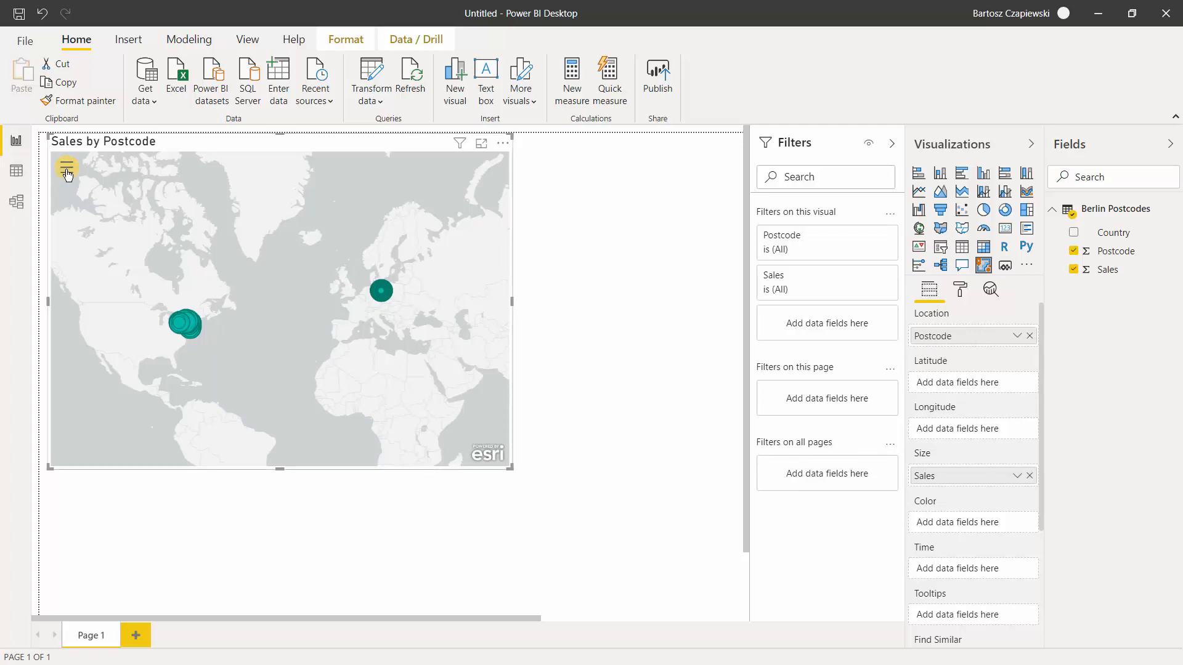
Step: Reach the Postcode layer's Location type settings through the map's layer list
left_click(67, 167)
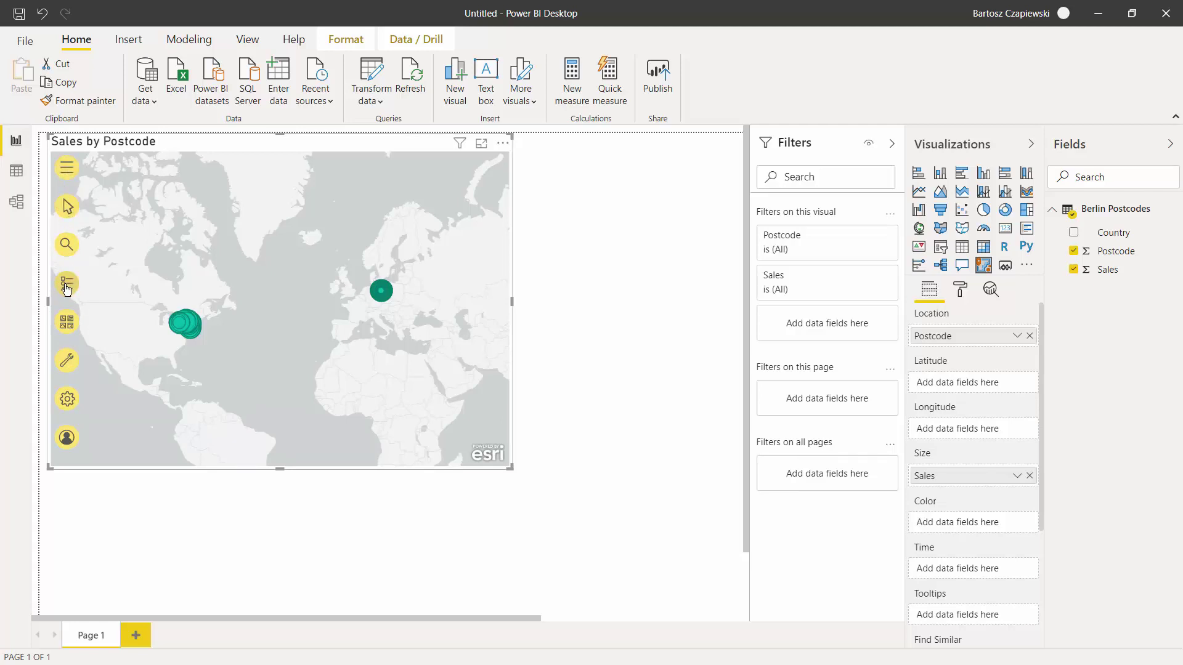
left_click(67, 282)
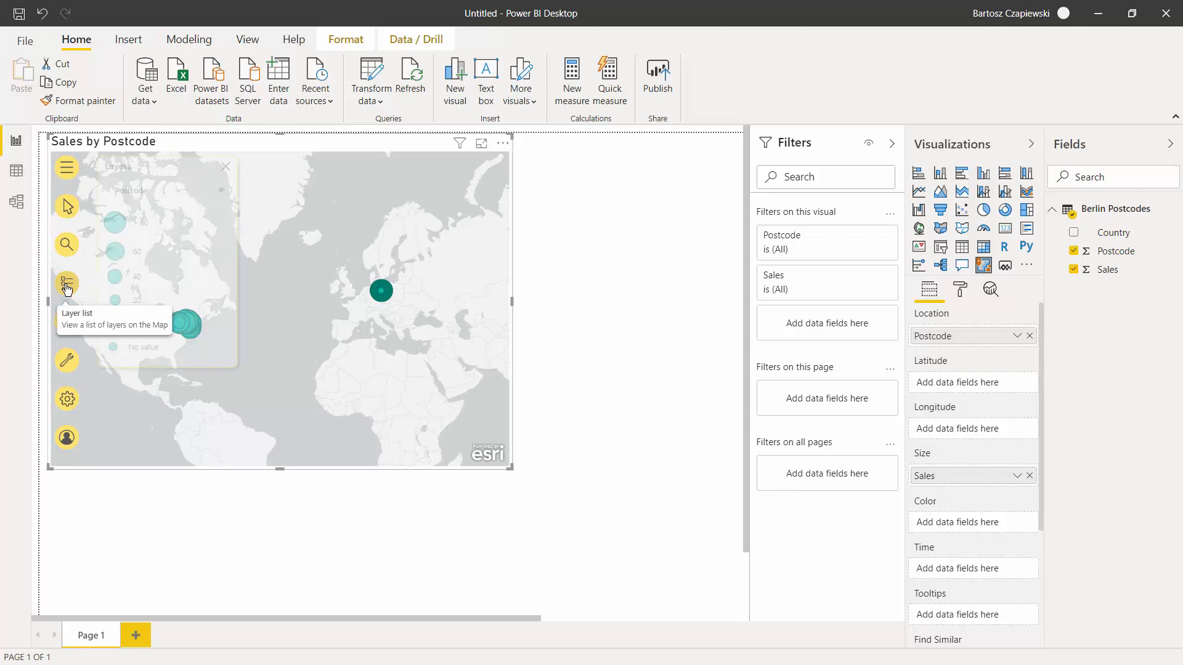
left_click(232, 190)
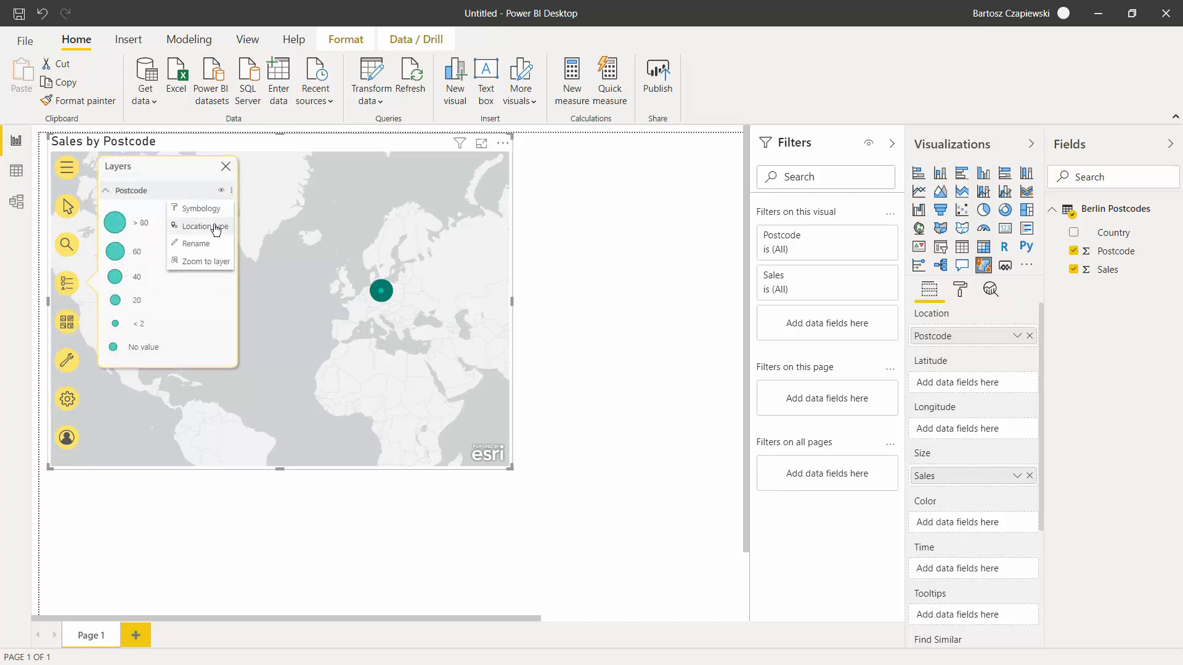
left_click(206, 227)
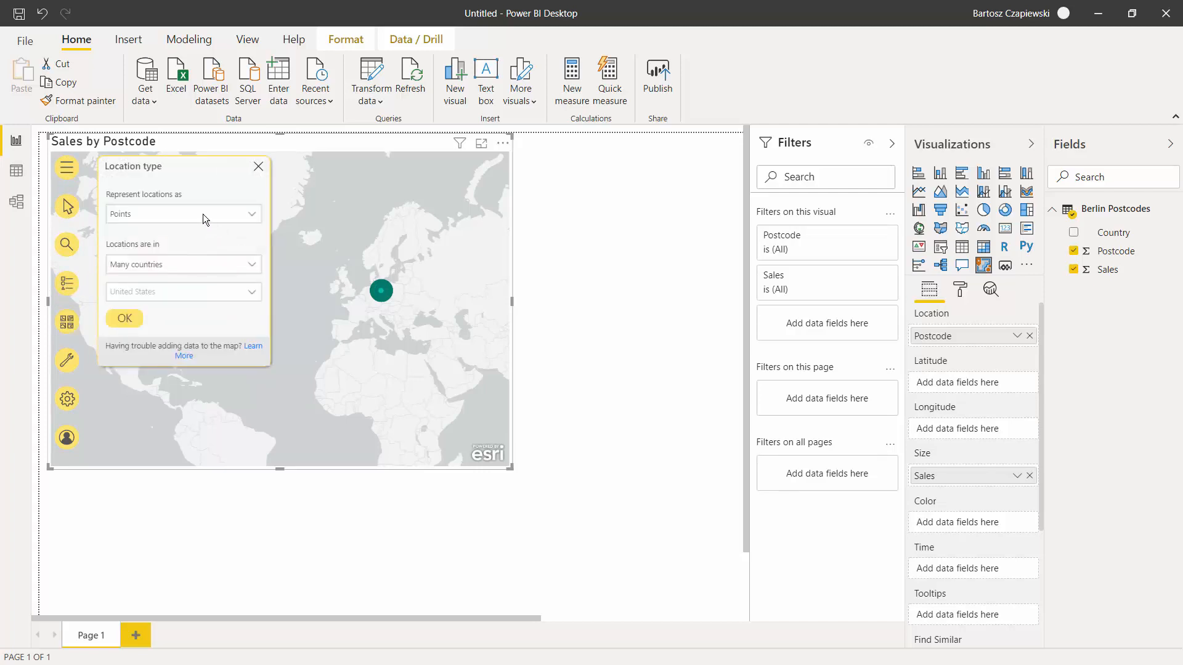
Step: Set the postcode locations to one country, Germany, so bubbles cluster around Berlin
left_click(183, 214)
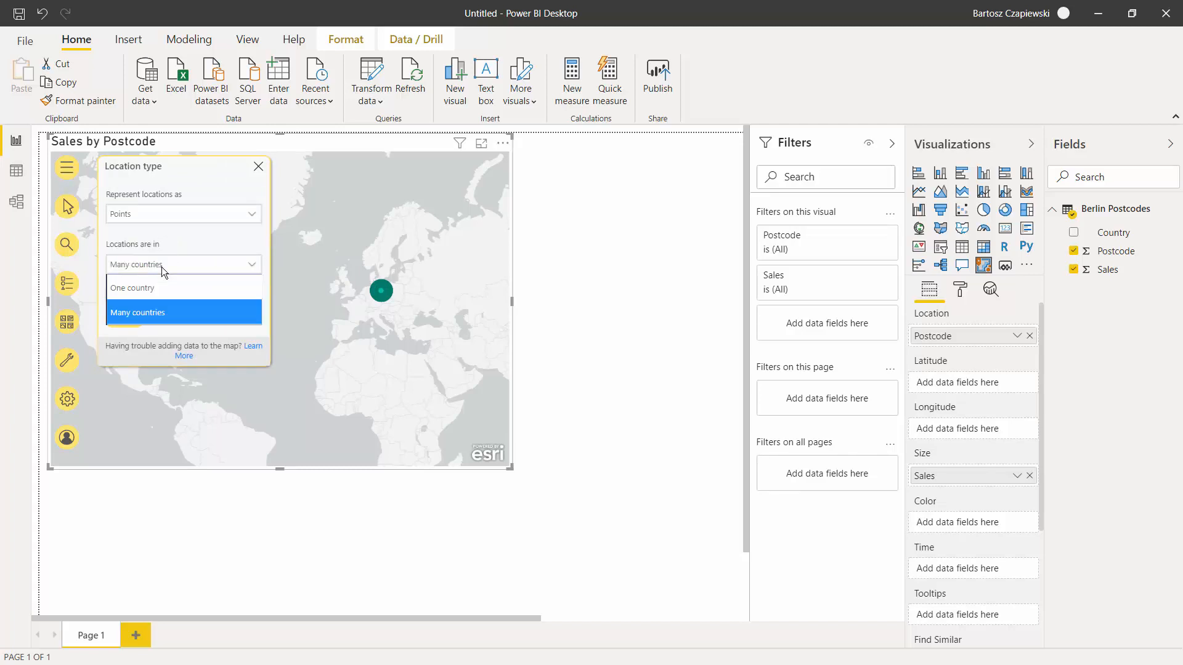
mouse_move(162, 288)
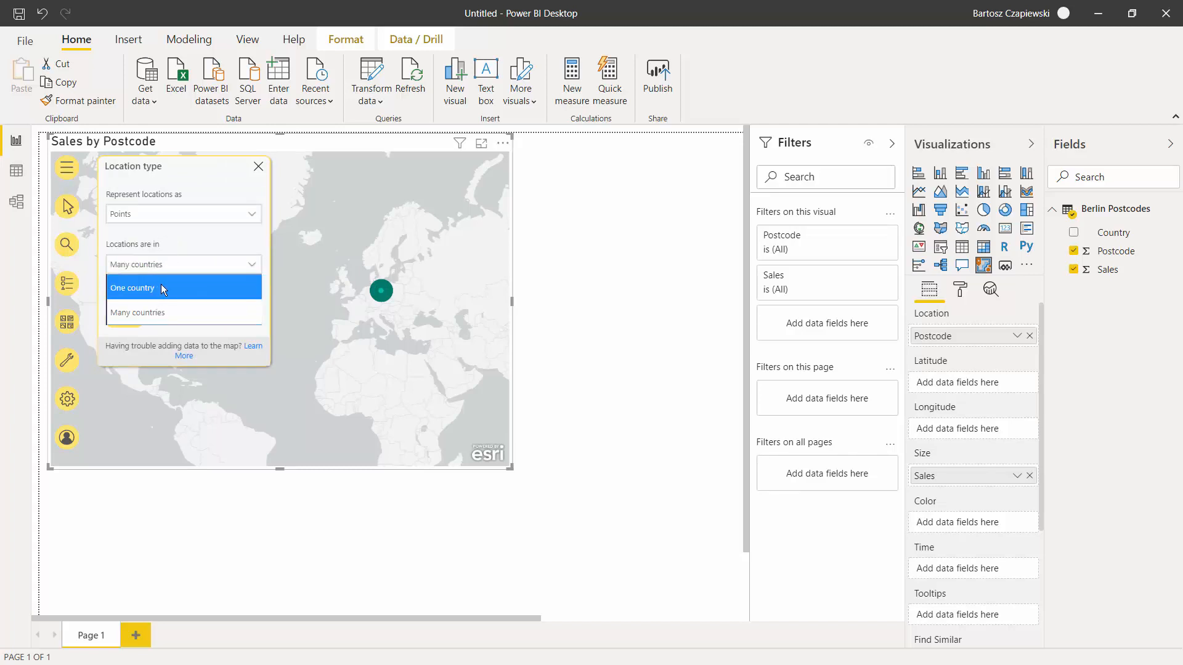
left_click(132, 288)
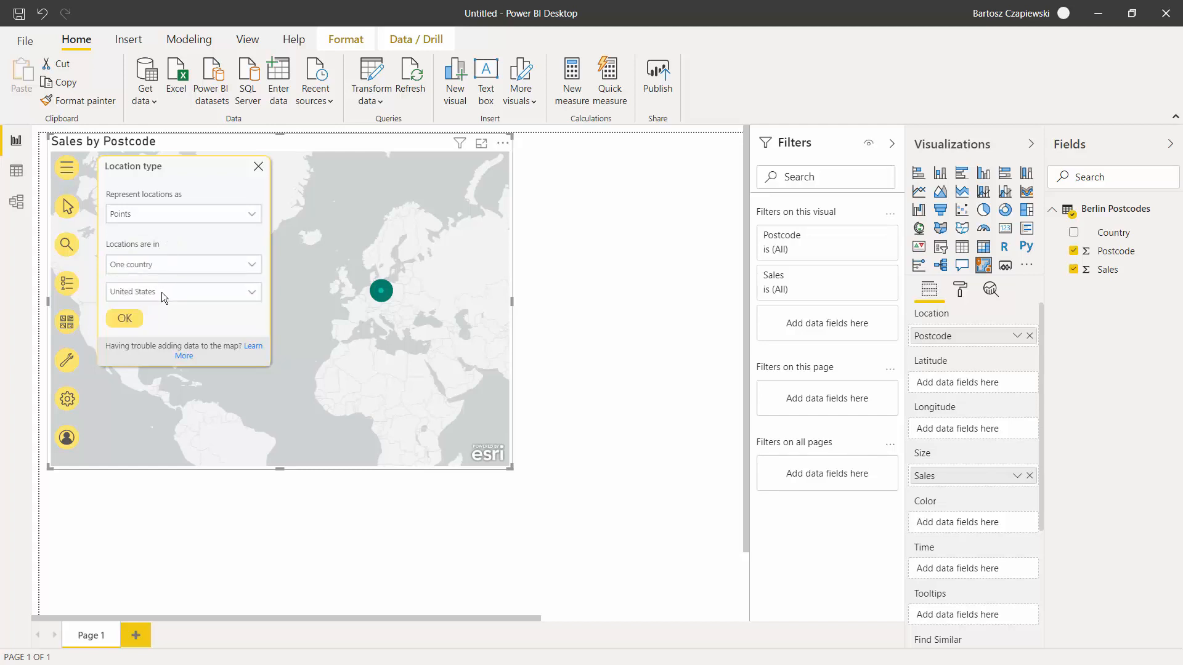
left_click(183, 291)
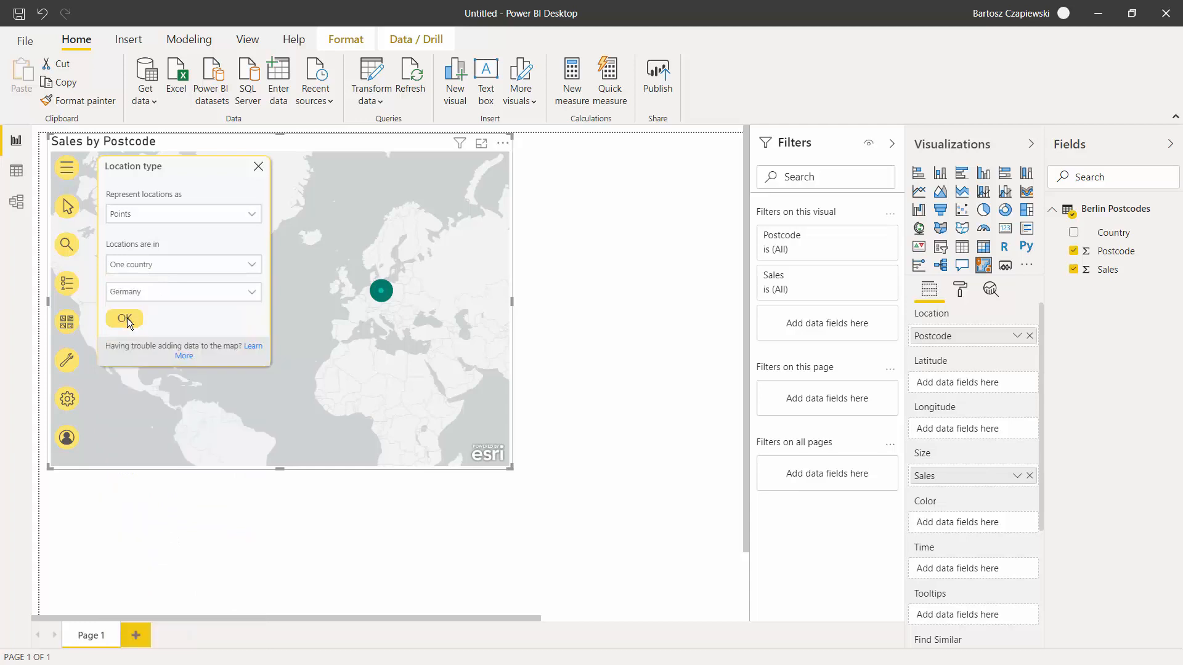
left_click(124, 318)
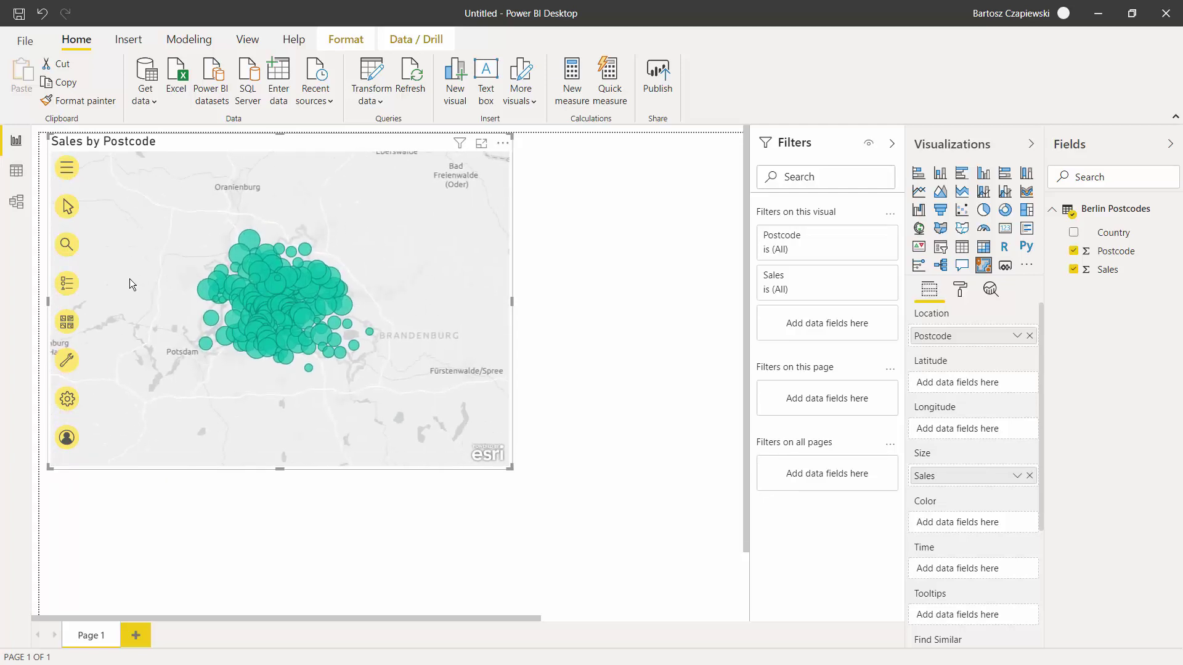
Step: Zoom the map into central Berlin so sales bubbles spread across districts
left_click(66, 321)
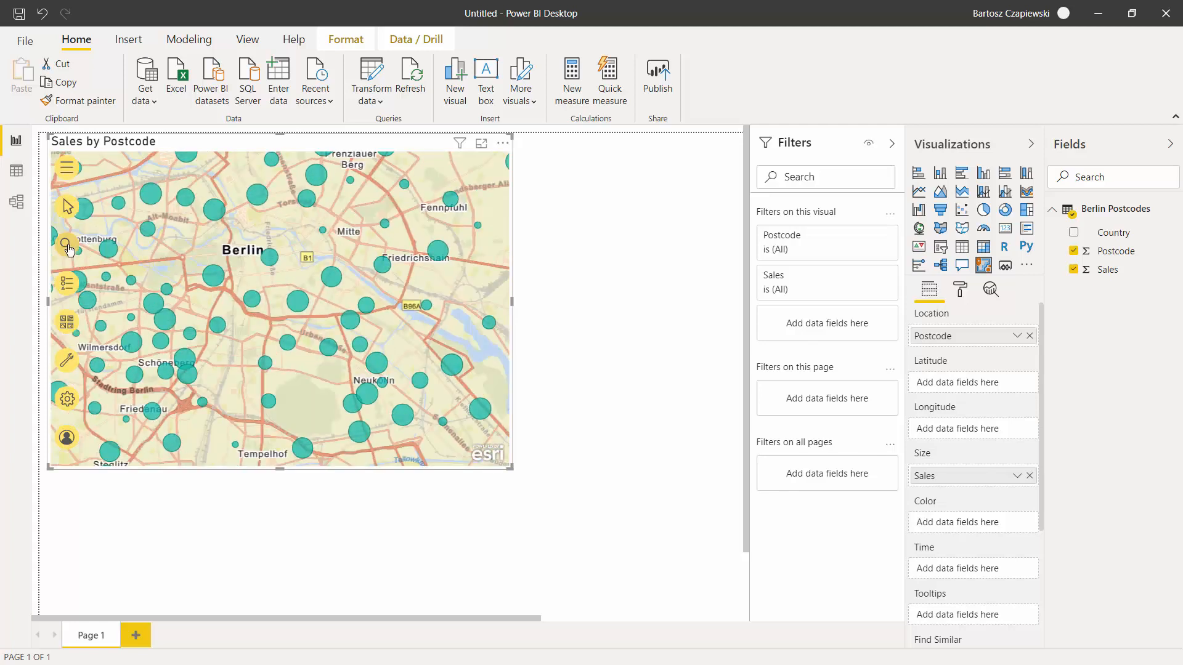
mouse_move(66, 243)
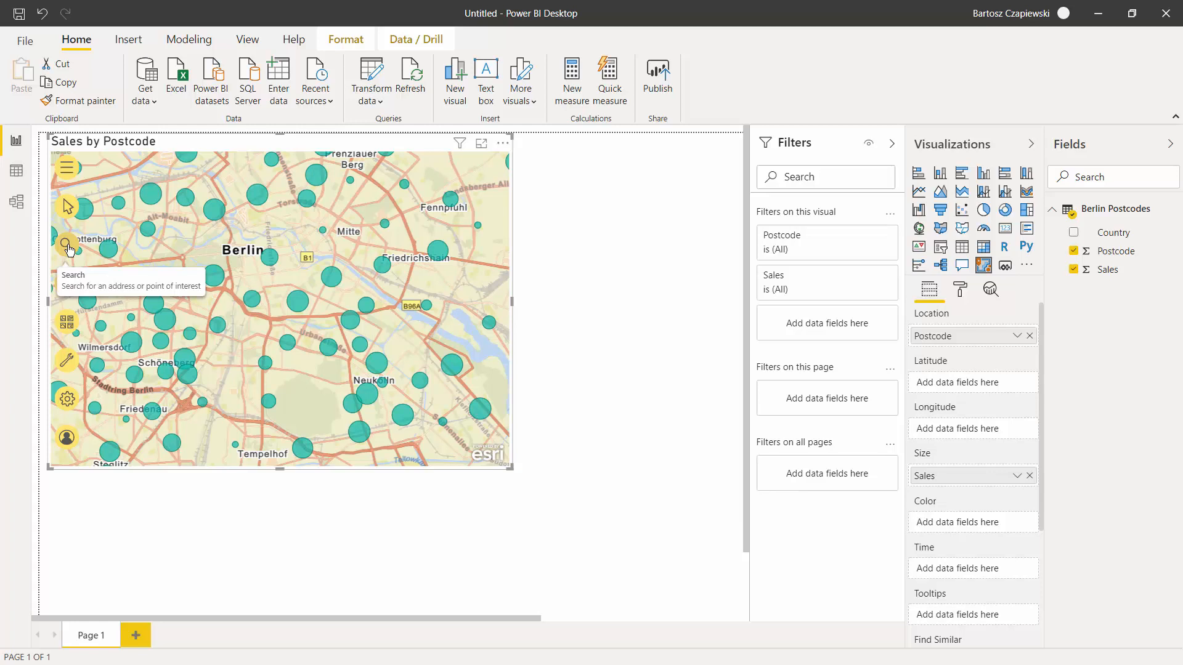
mouse_move(71, 249)
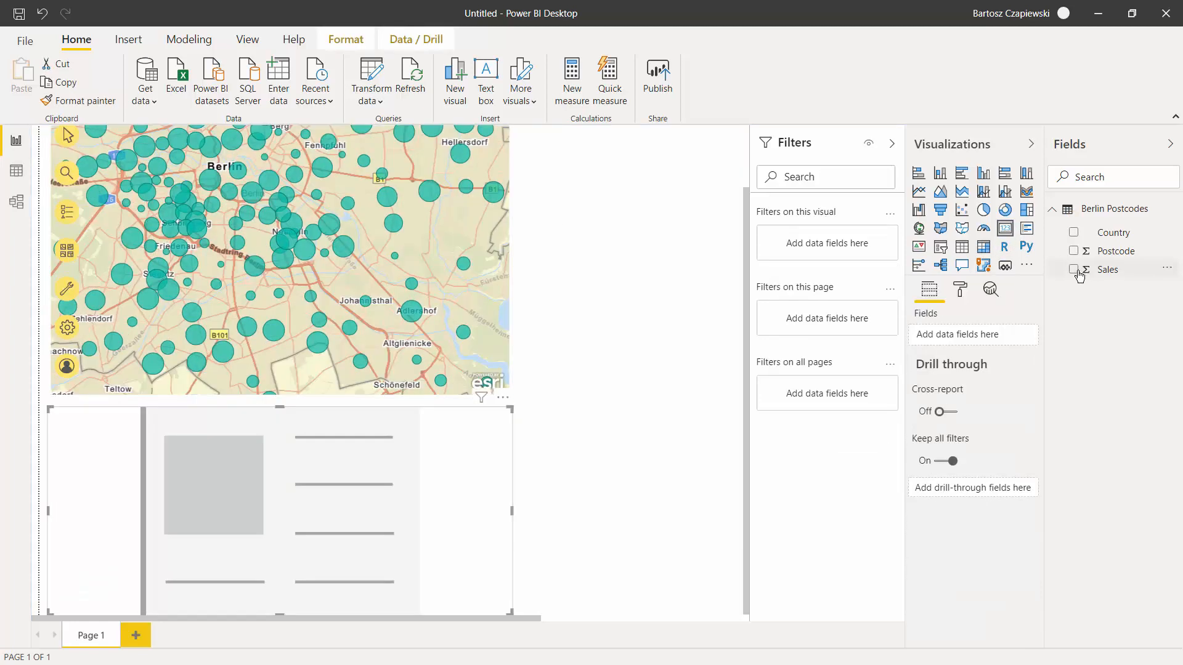
Step: Show total Sales in the card and filter it to 61 by selecting postcode 10587
left_click(1073, 268)
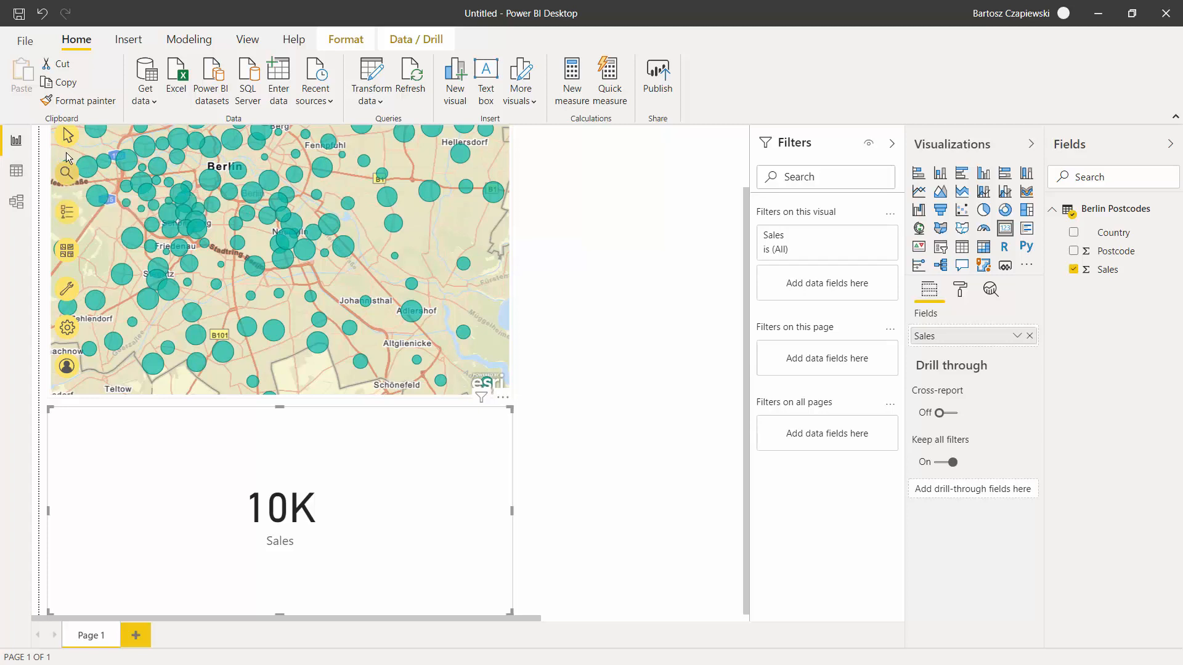
left_click(1073, 251)
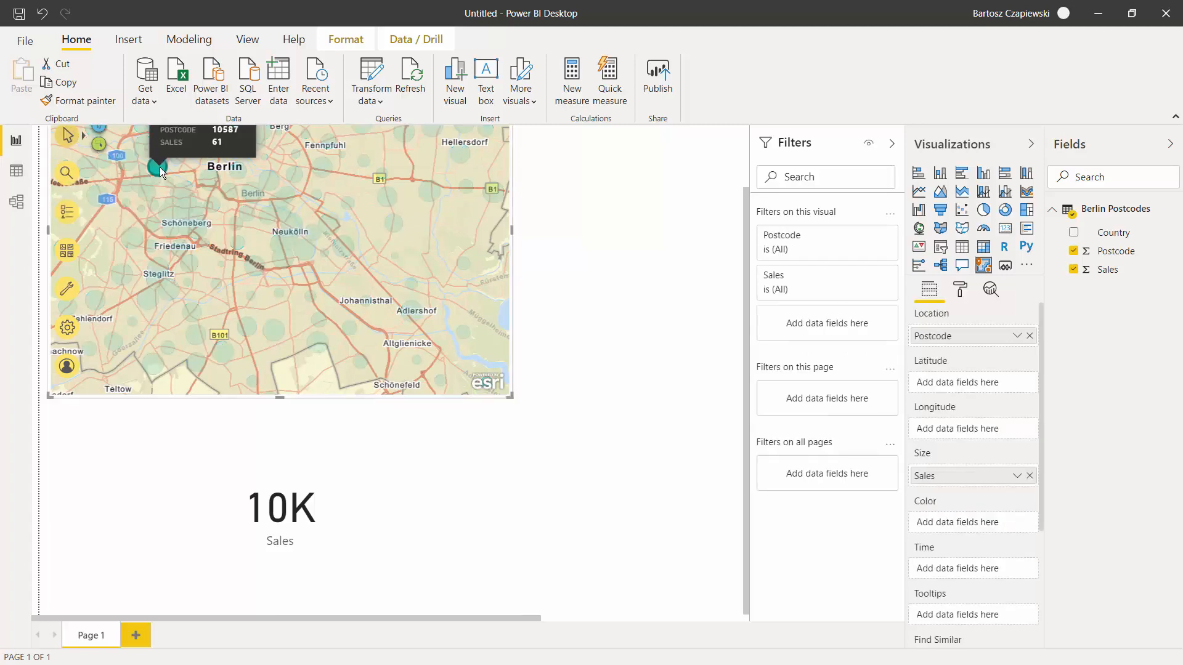
left_click(155, 168)
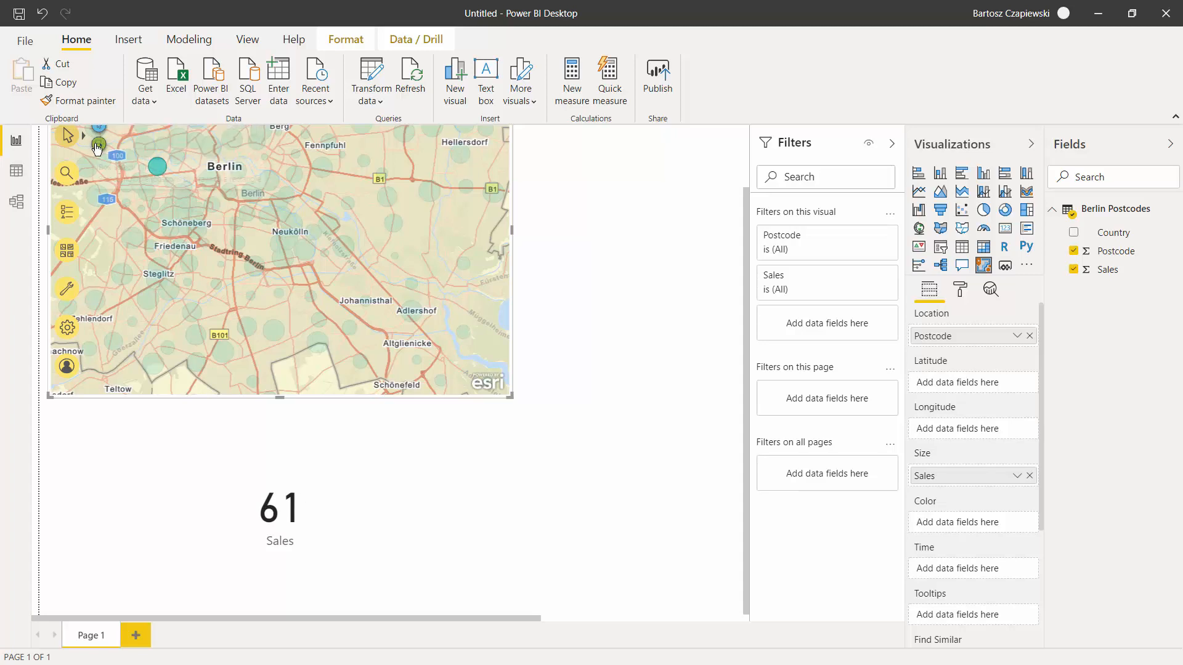
mouse_move(134, 164)
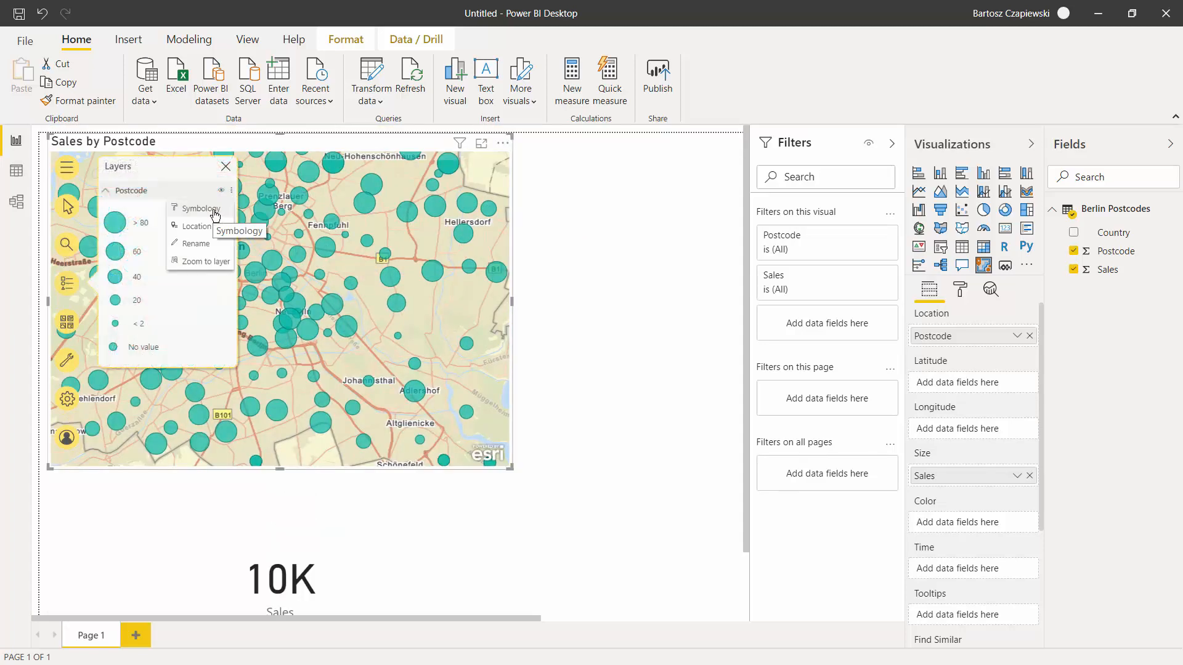
Step: Try Heat Map then Clustering symbology for the postcode layer, then return to sized circles
left_click(200, 208)
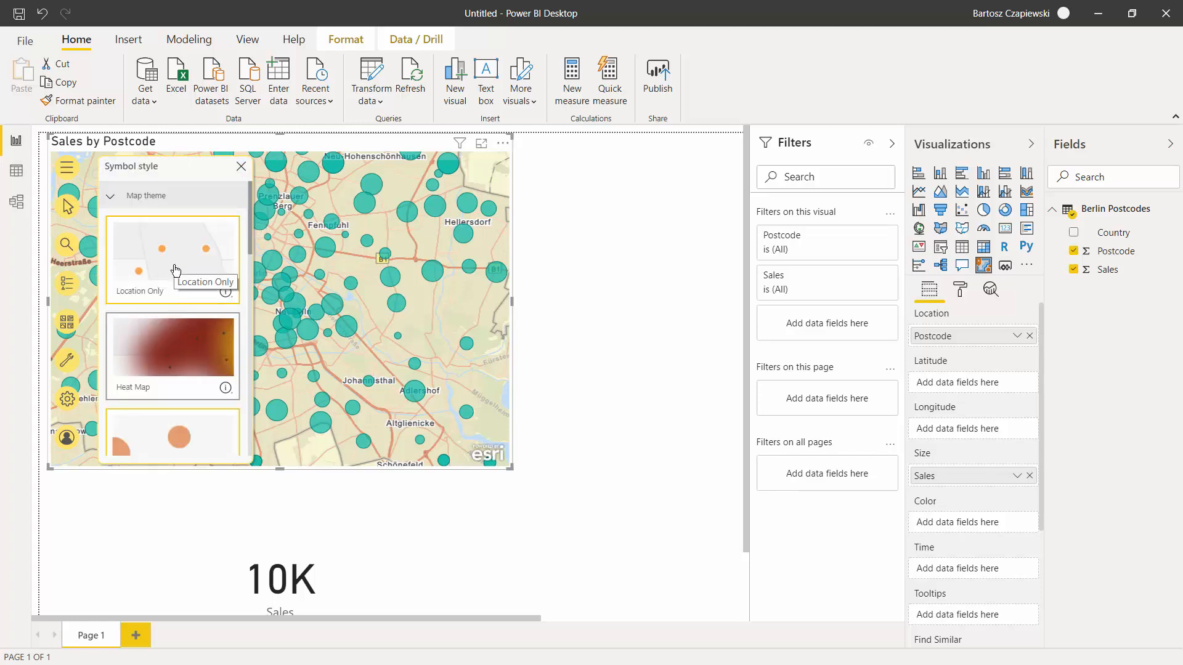
left_click(173, 353)
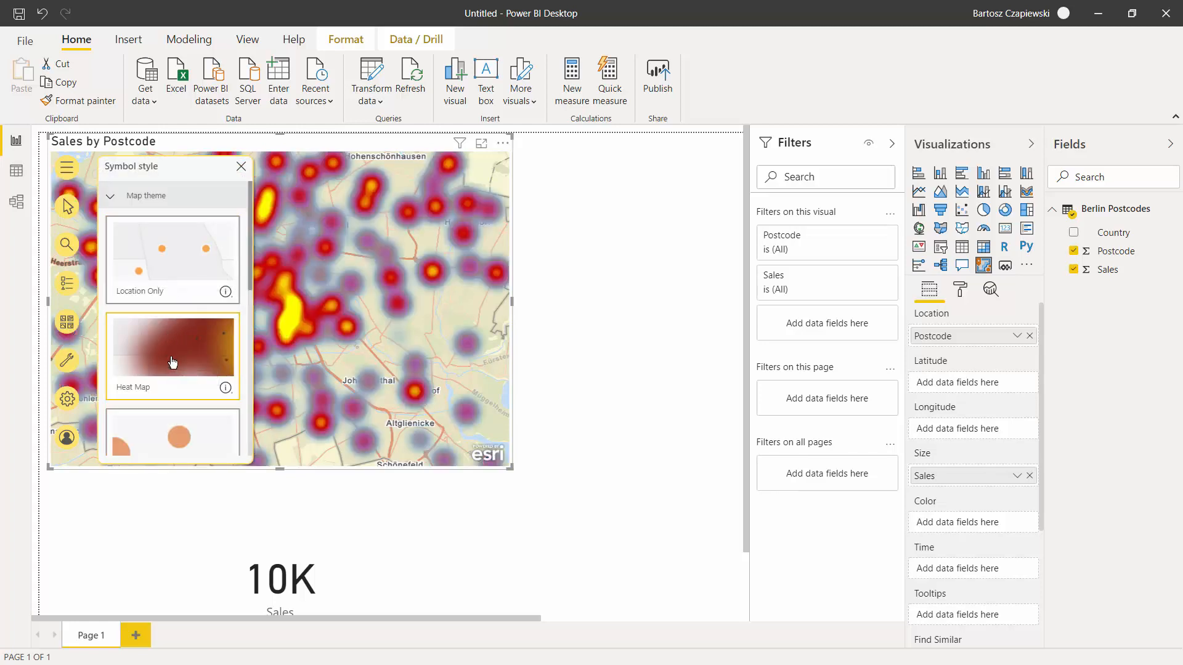
scroll("down", 3)
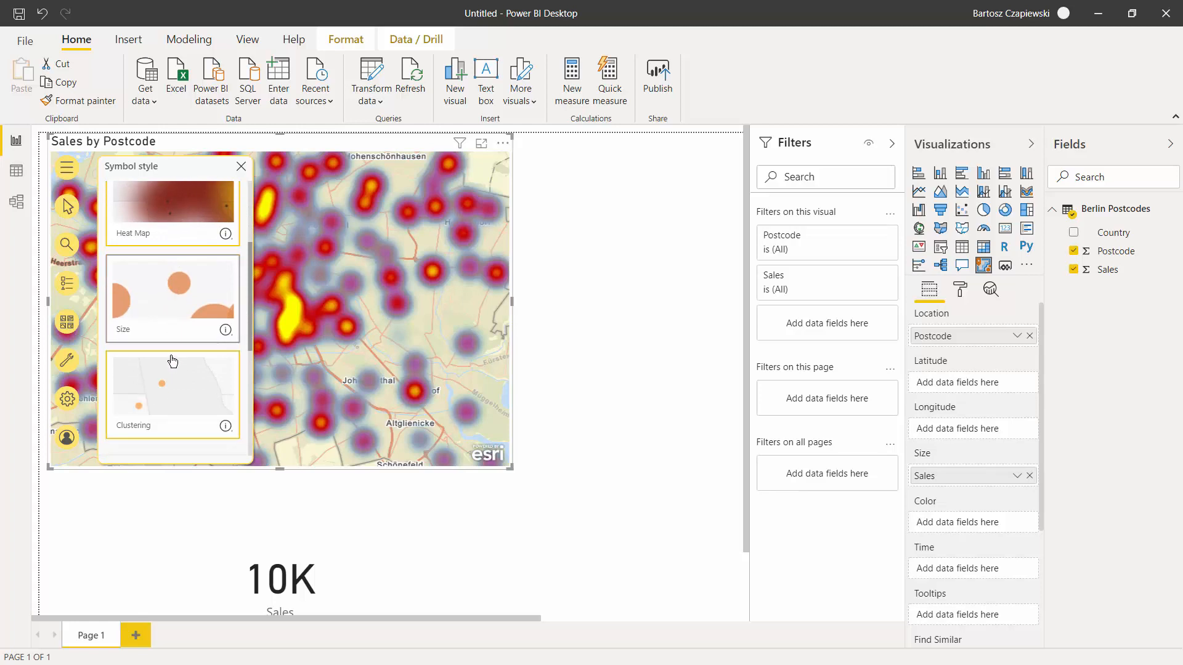
left_click(172, 293)
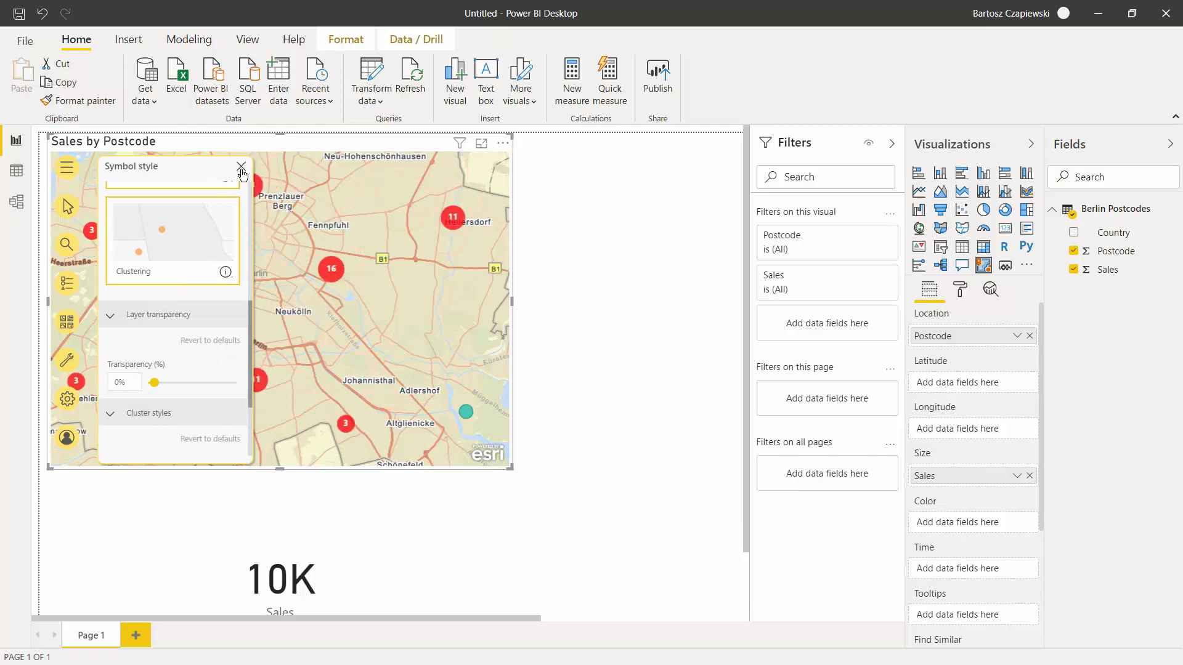
left_click(242, 167)
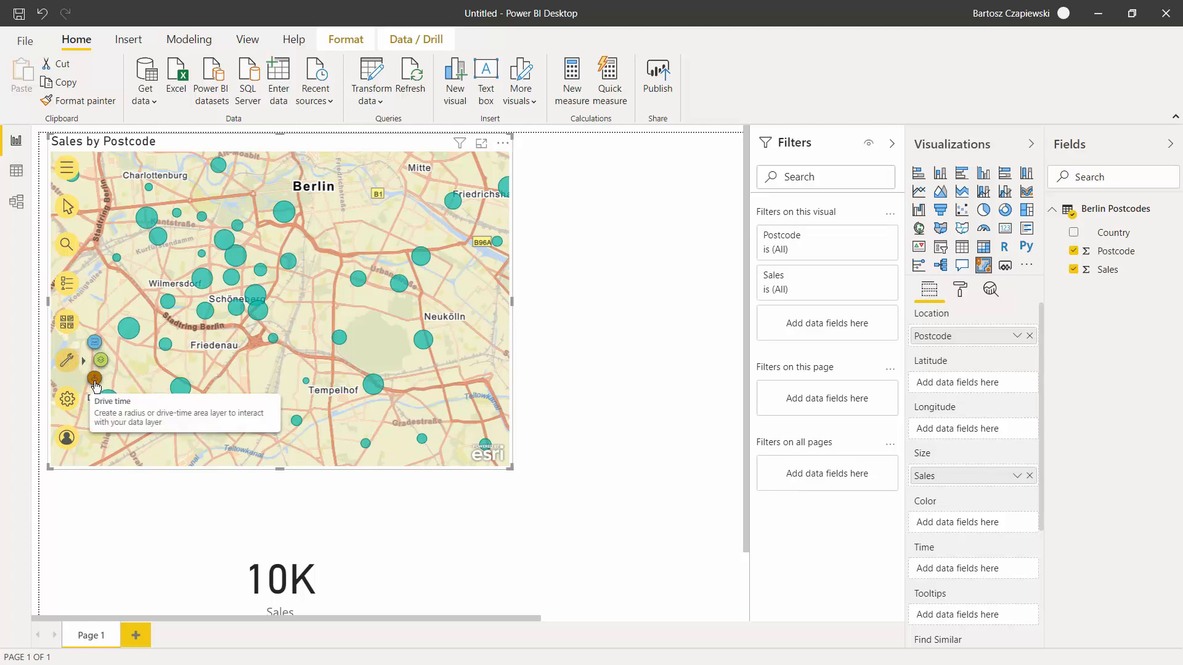
Step: Start a drive-time area with a central Berlin starting location
left_click(66, 379)
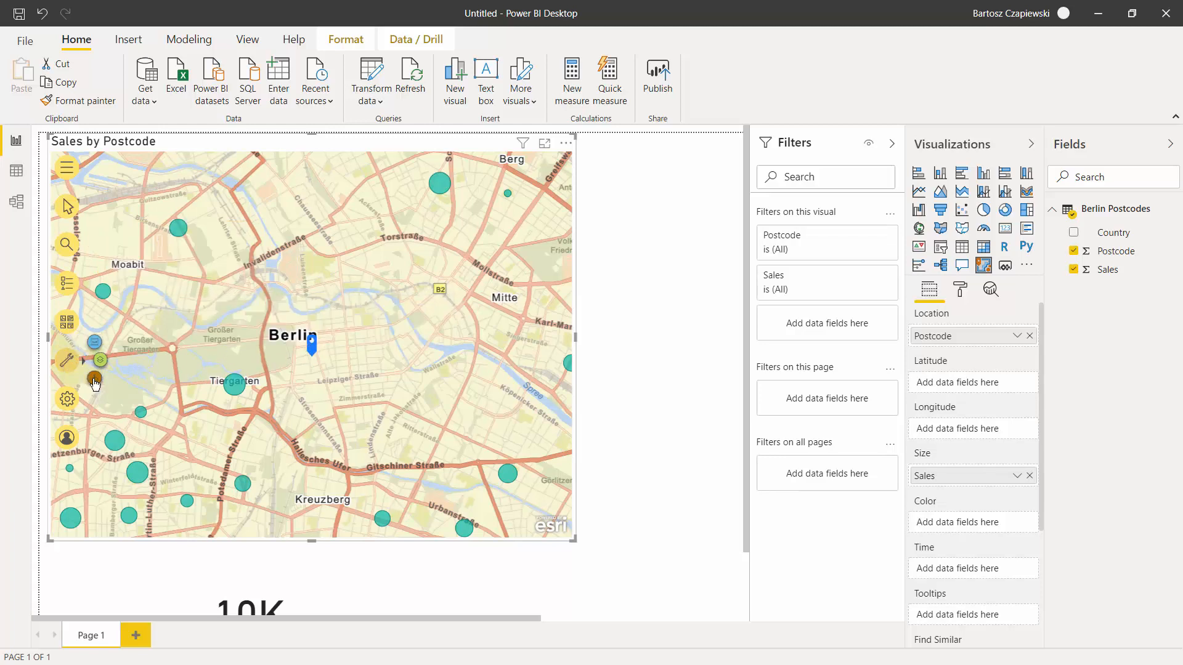
left_click(67, 378)
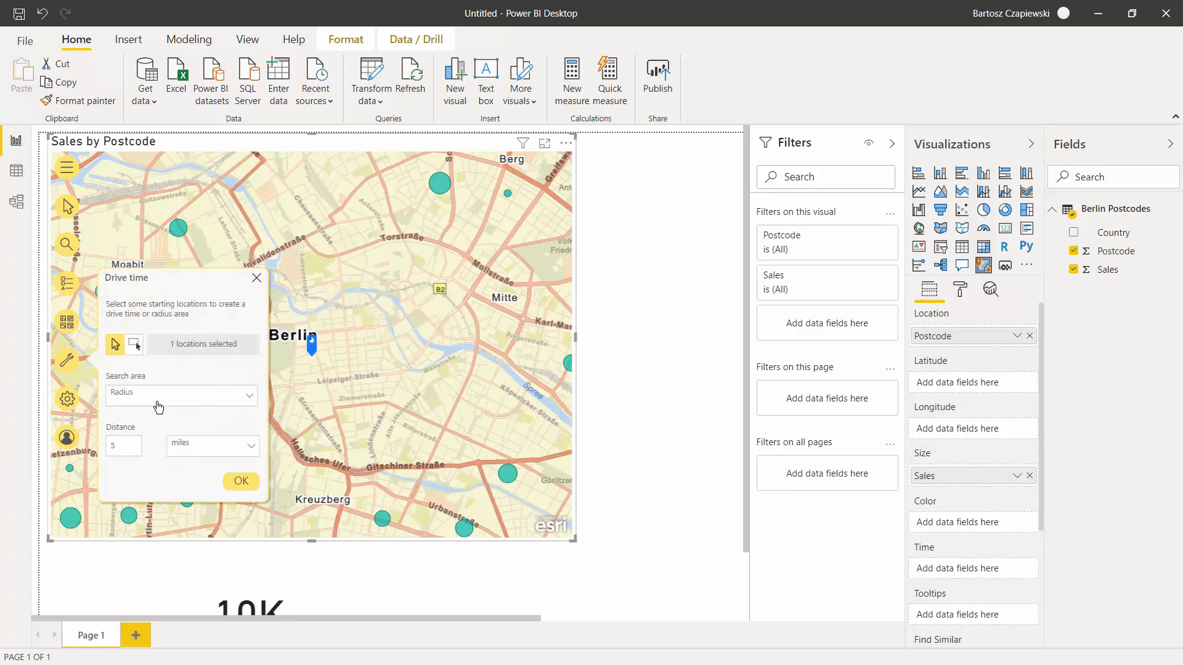
Step: Set the search area to Drive time with a 10-minute distance and create it
left_click(181, 394)
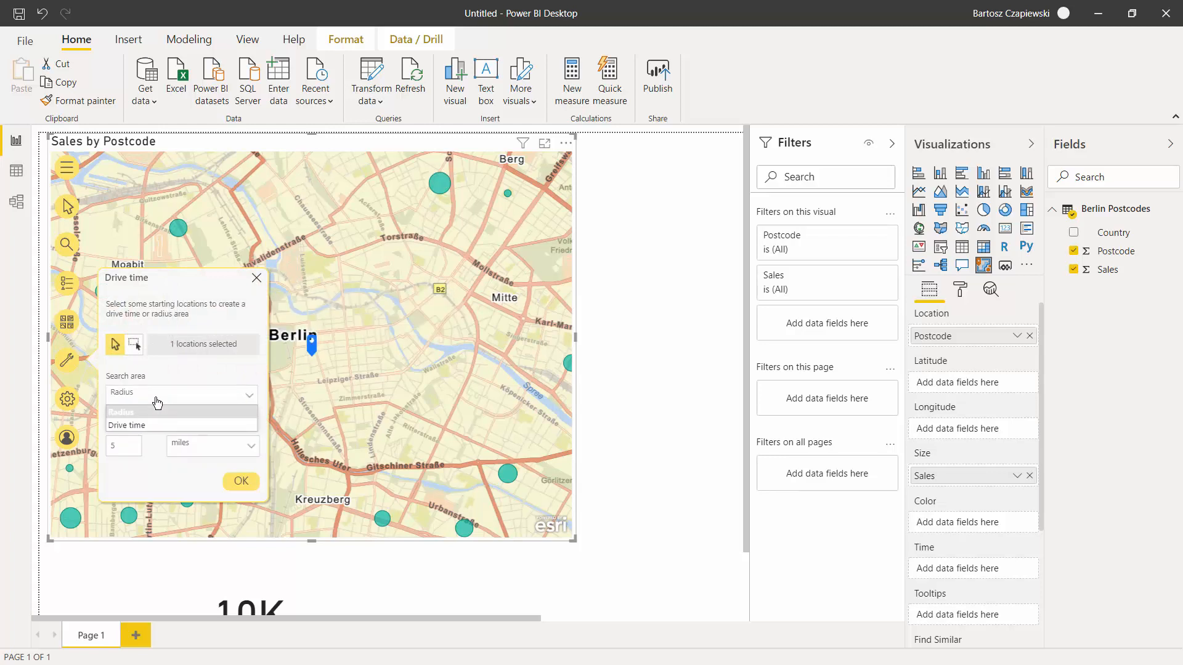
left_click(212, 447)
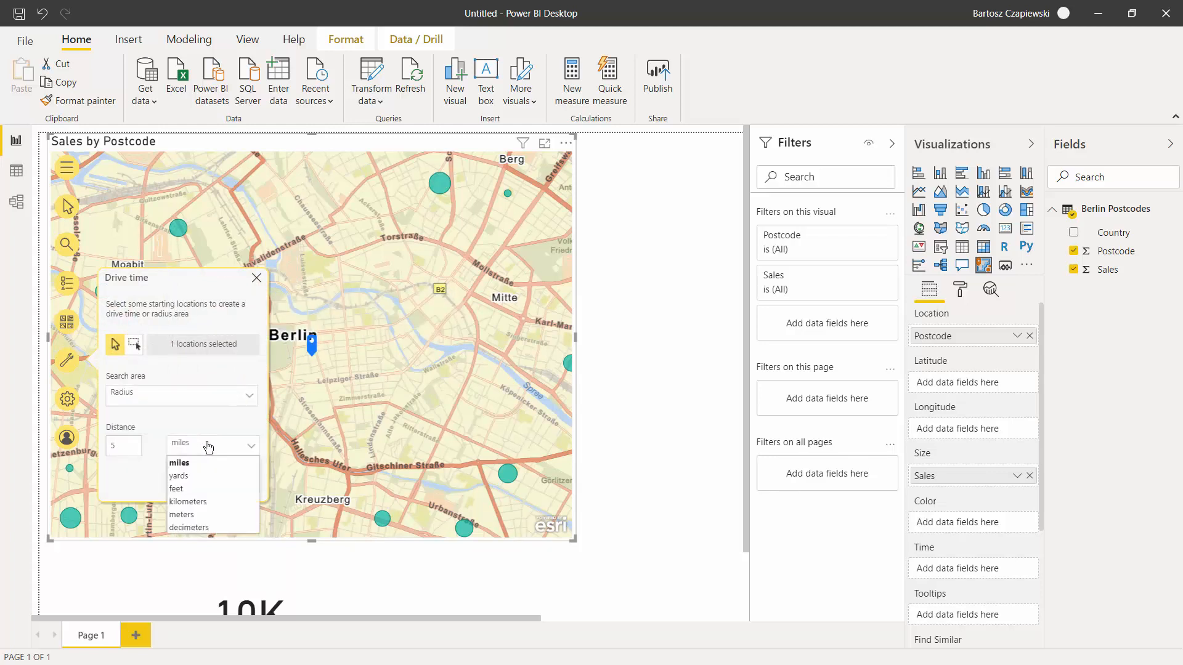
left_click(180, 394)
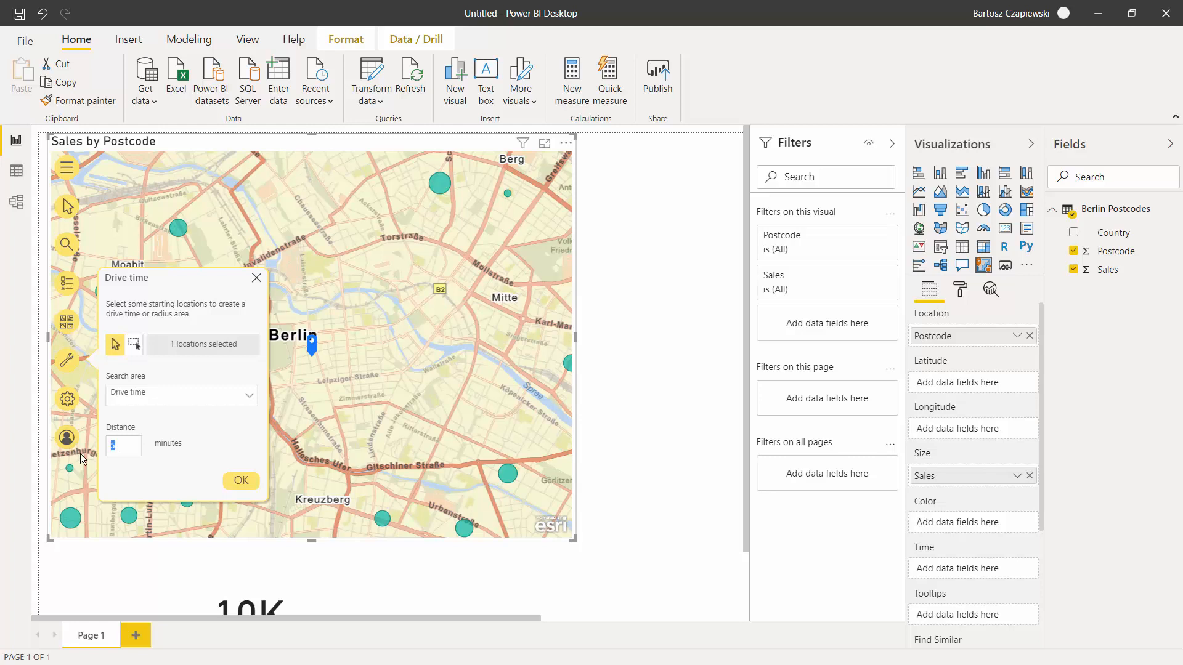
type("10")
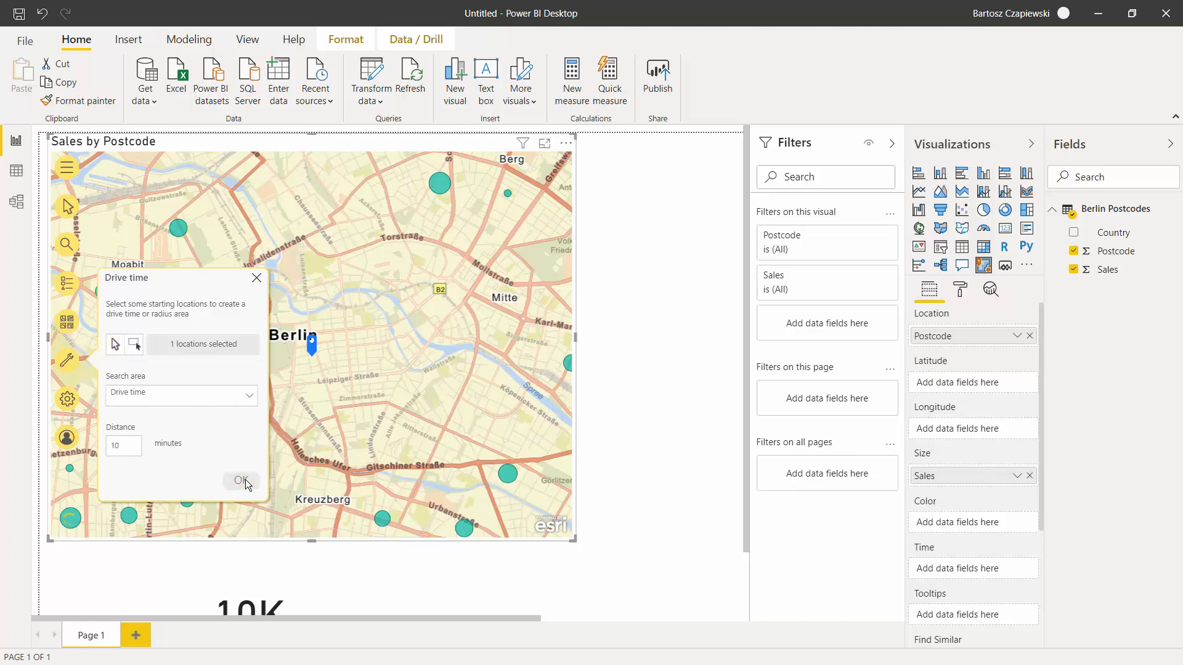
left_click(239, 480)
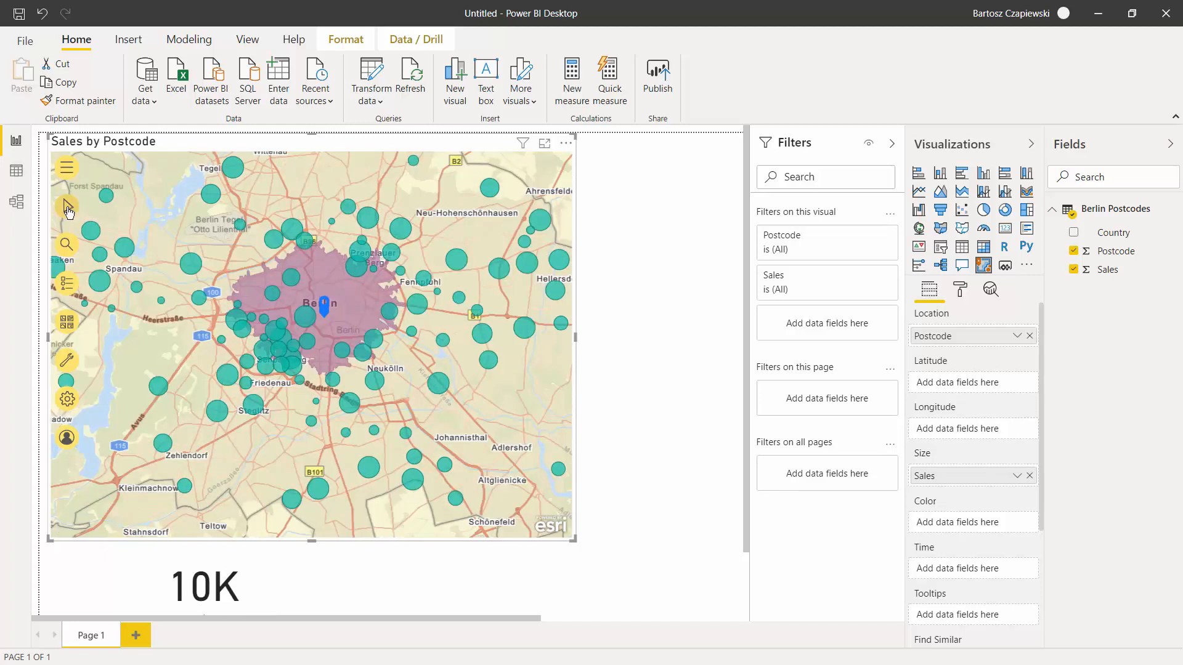
mouse_move(95, 229)
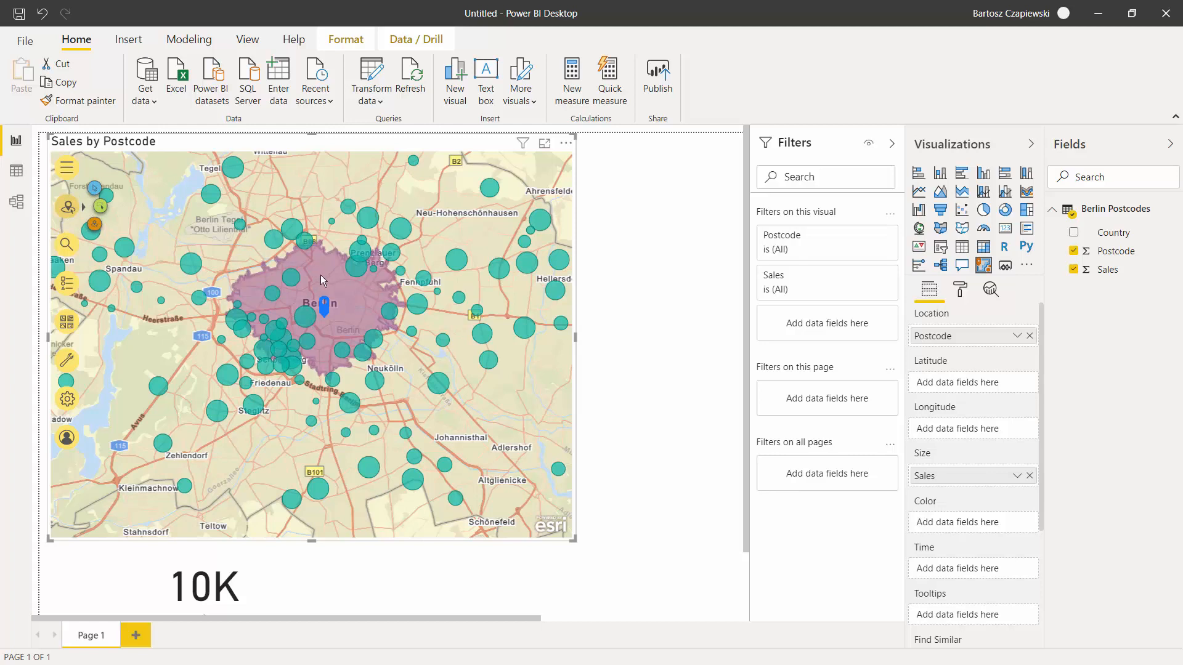
mouse_move(323, 279)
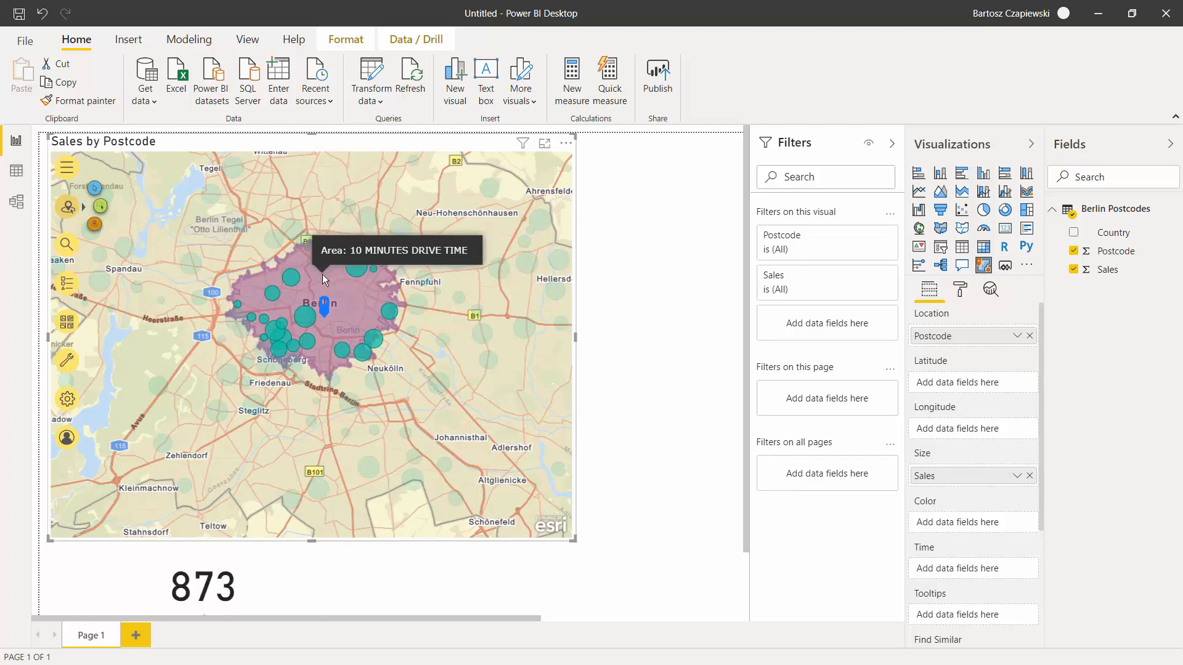